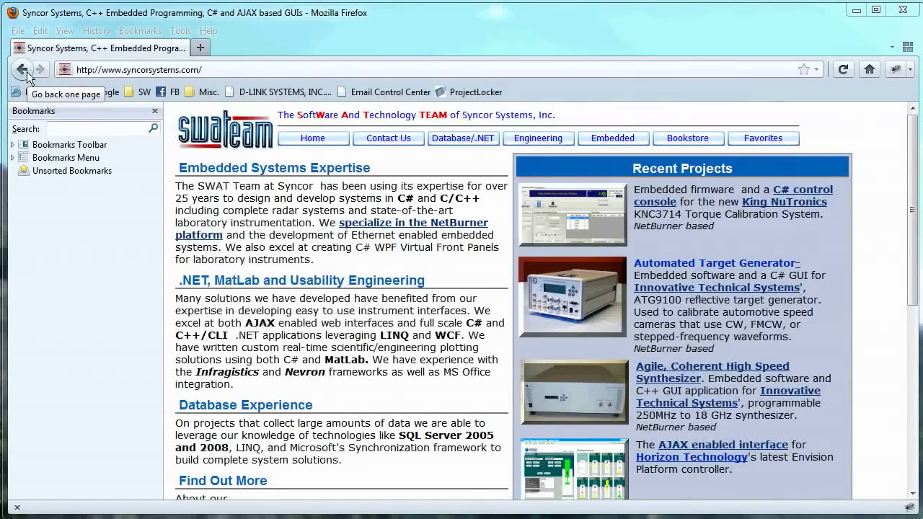
Return to the digitalmars.com compilers page and bring the D column's download links into view
left_click(23, 70)
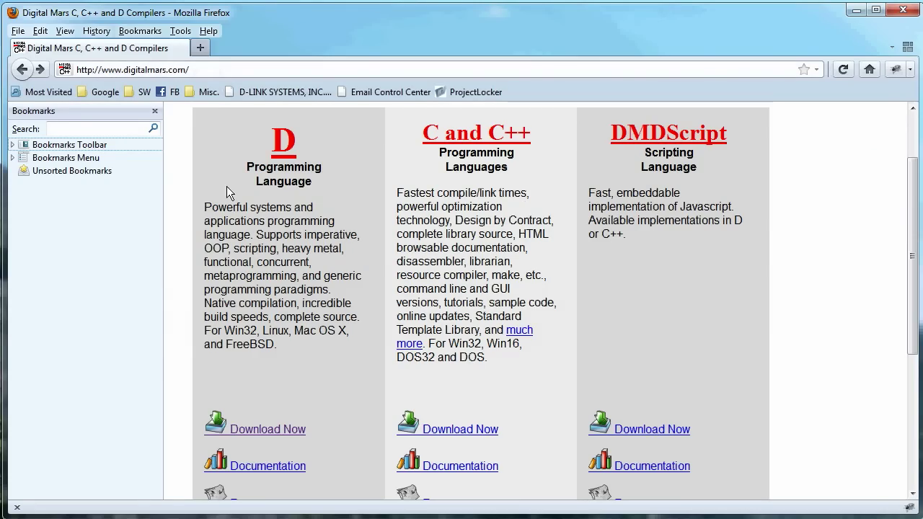
mouse_move(302, 200)
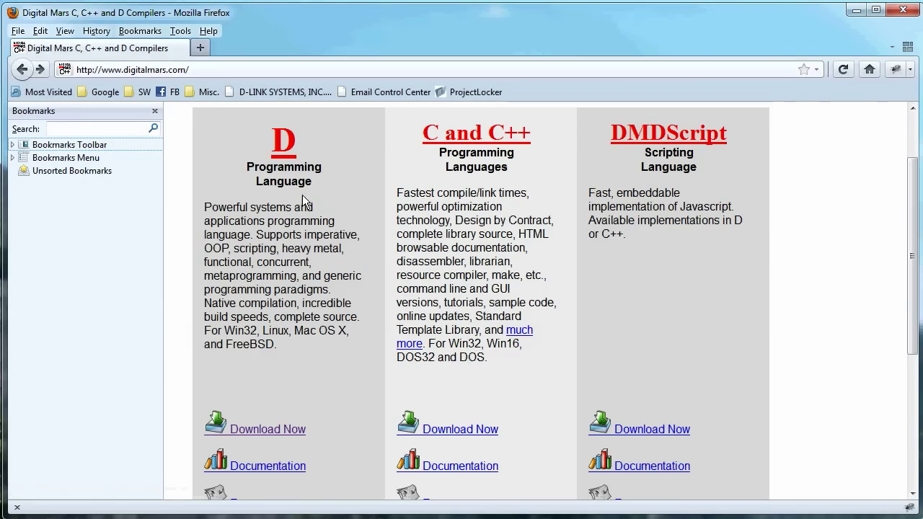
scroll("down", 3)
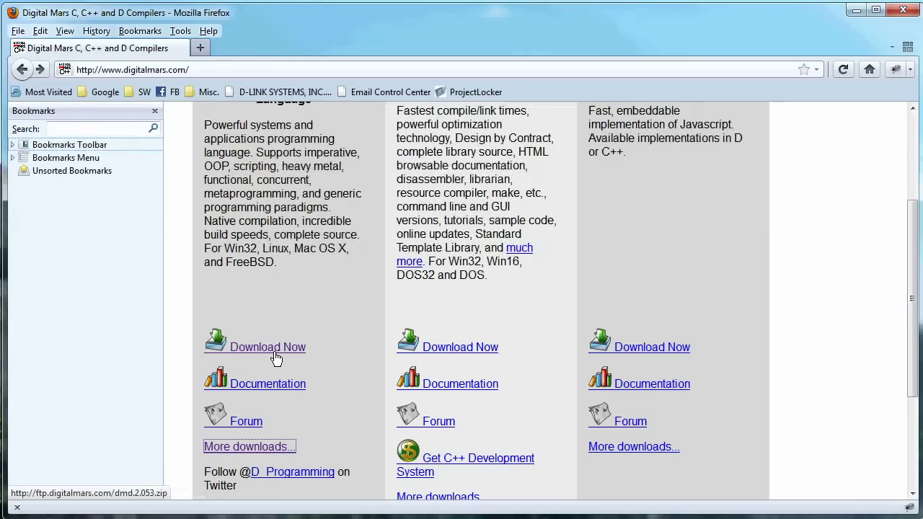
mouse_move(253, 390)
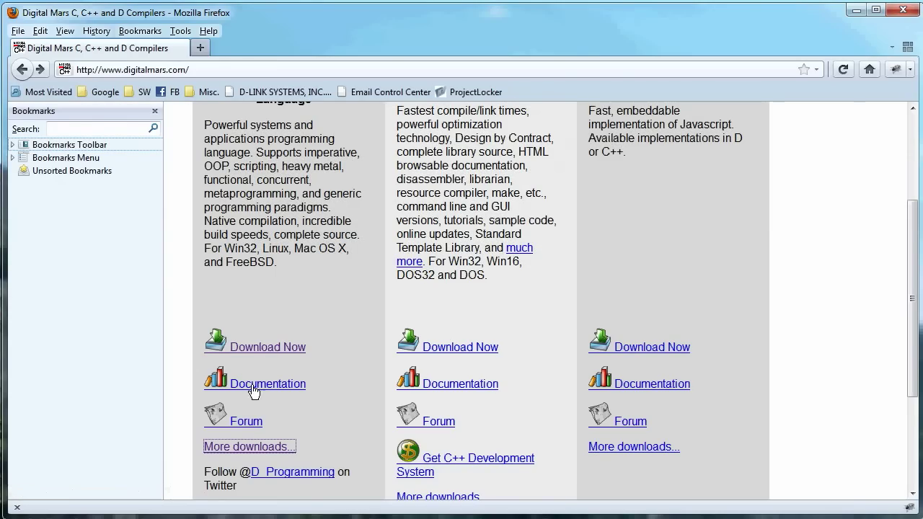
mouse_move(251, 452)
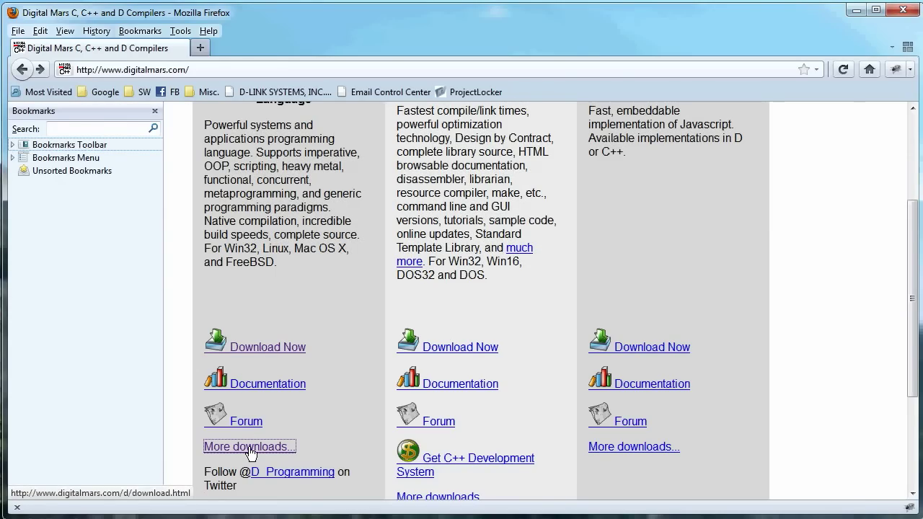
Follow 'More downloads...' to the DMD 2.053 package table with the dmd Windows installer
left_click(248, 447)
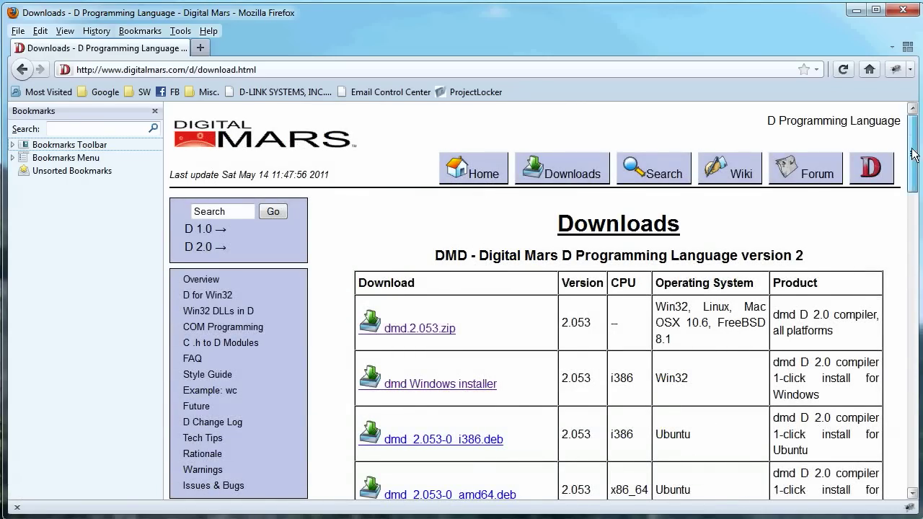
scroll("down", 3)
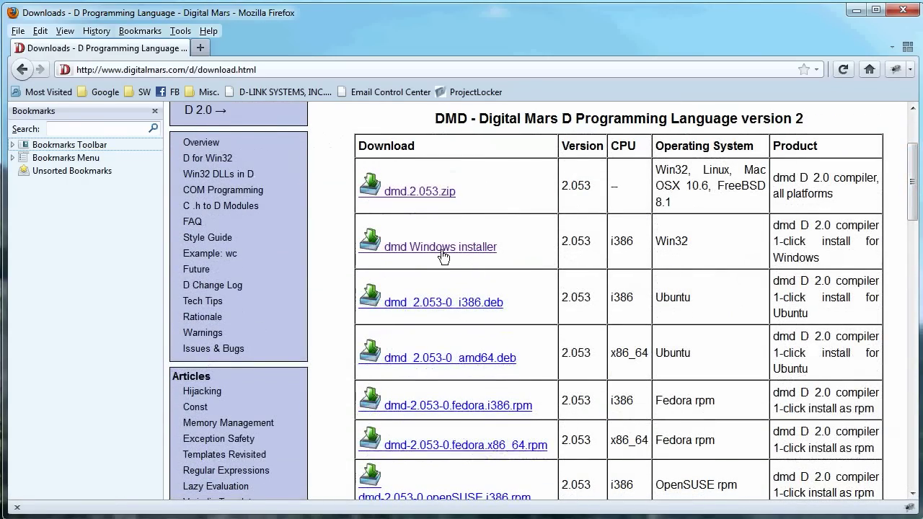
mouse_move(440, 246)
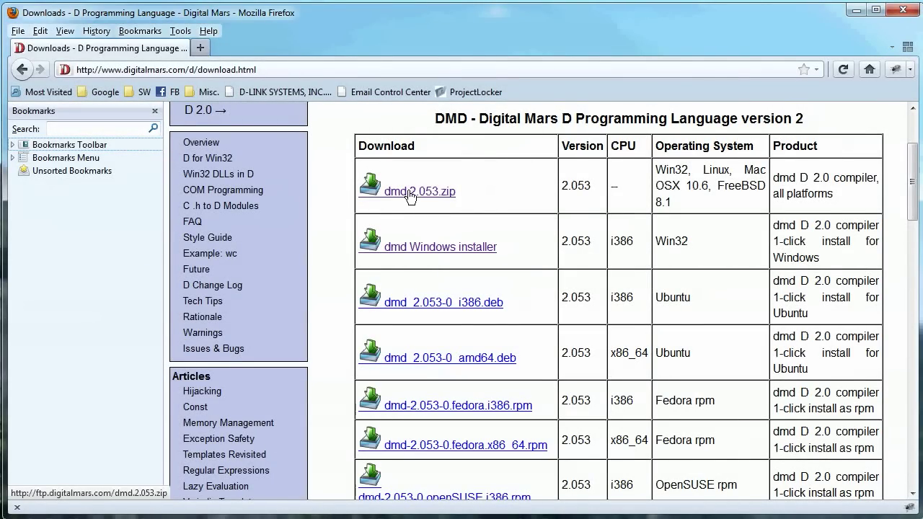
mouse_move(438, 257)
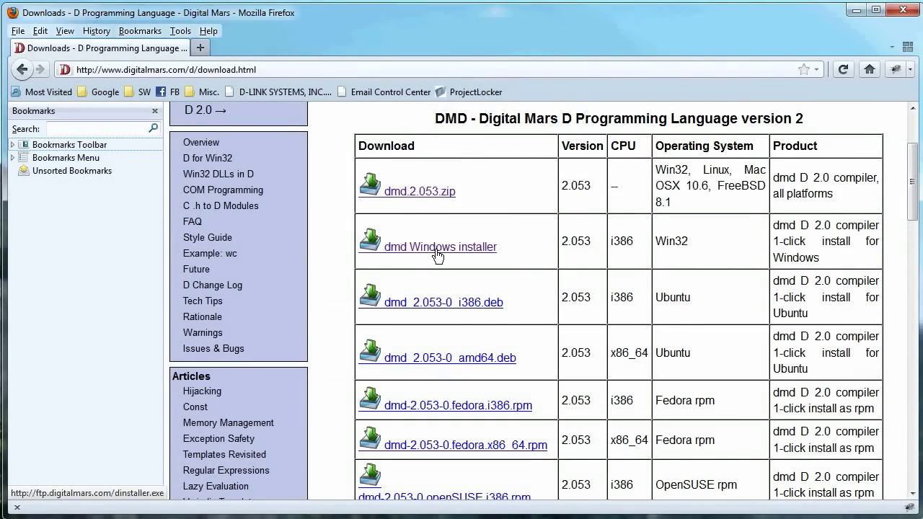
mouse_move(440, 248)
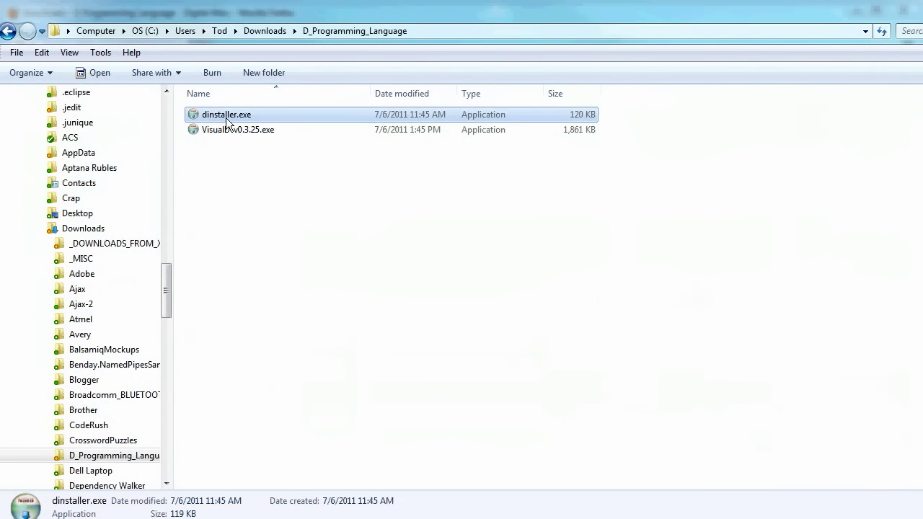
Launch dinstaller.exe from Downloads and allow the unverified installer to run
double_click(226, 114)
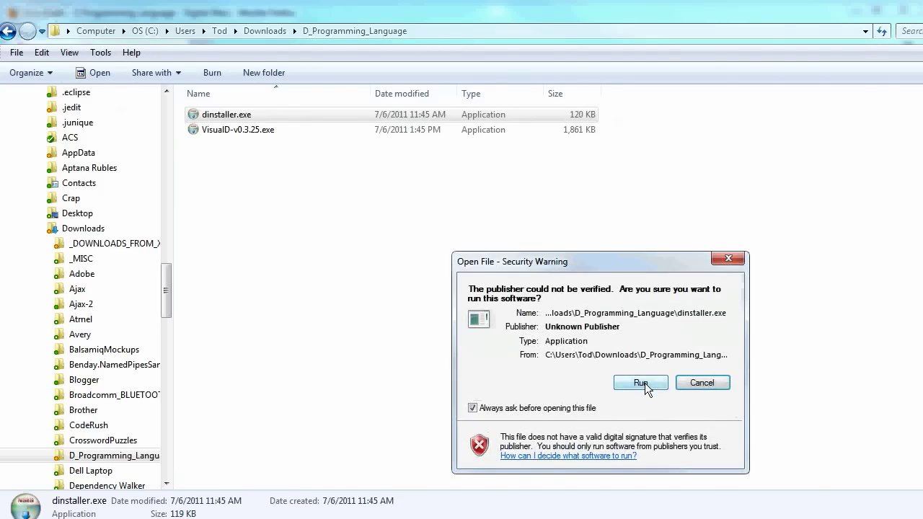
left_click(640, 384)
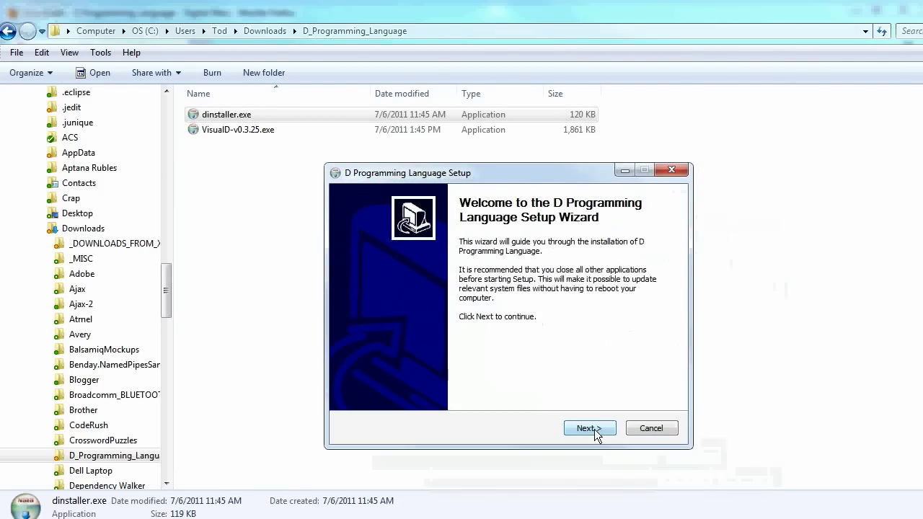
Pass the welcome page and choose components D 2, dmc and Start Menu Shortcuts without D 1
left_click(588, 426)
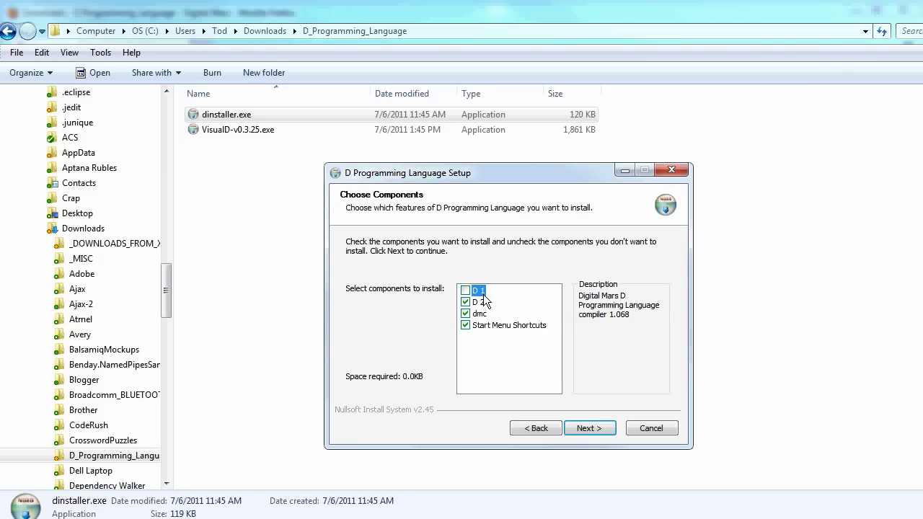
left_click(479, 303)
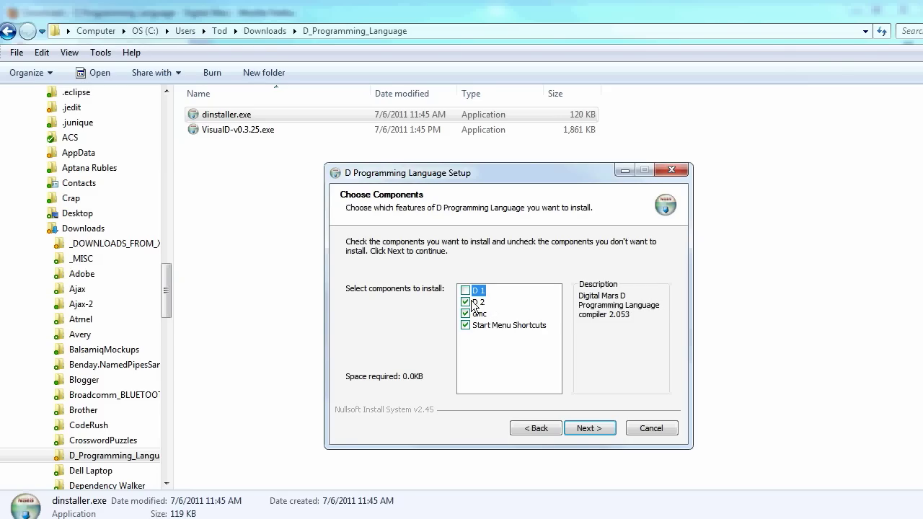
left_click(477, 303)
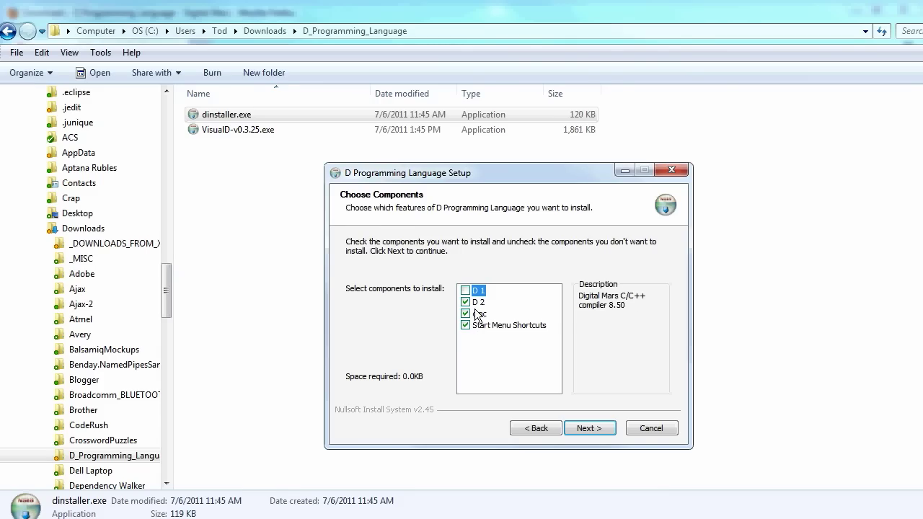
mouse_move(477, 318)
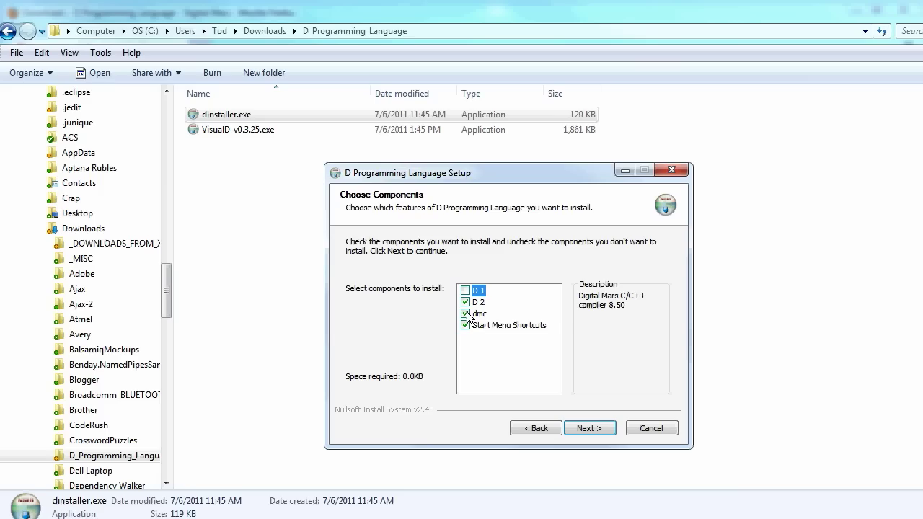
mouse_move(468, 335)
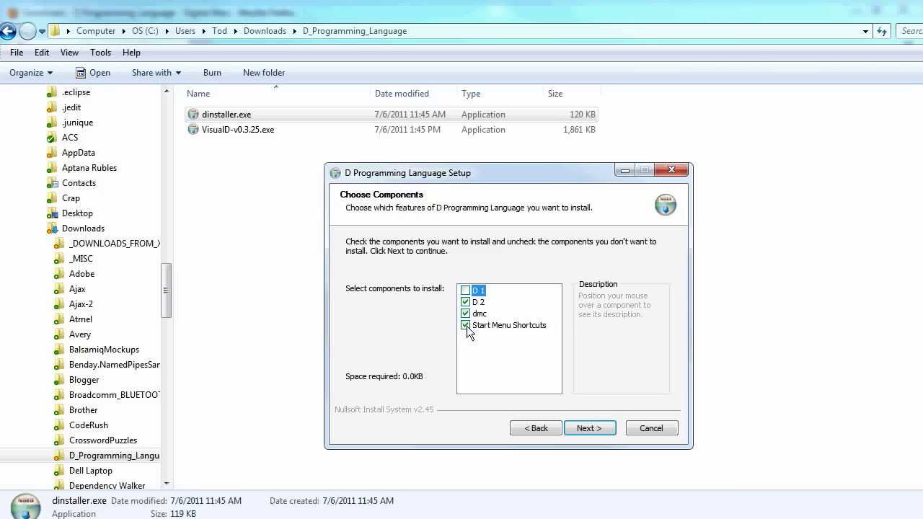
left_click(589, 426)
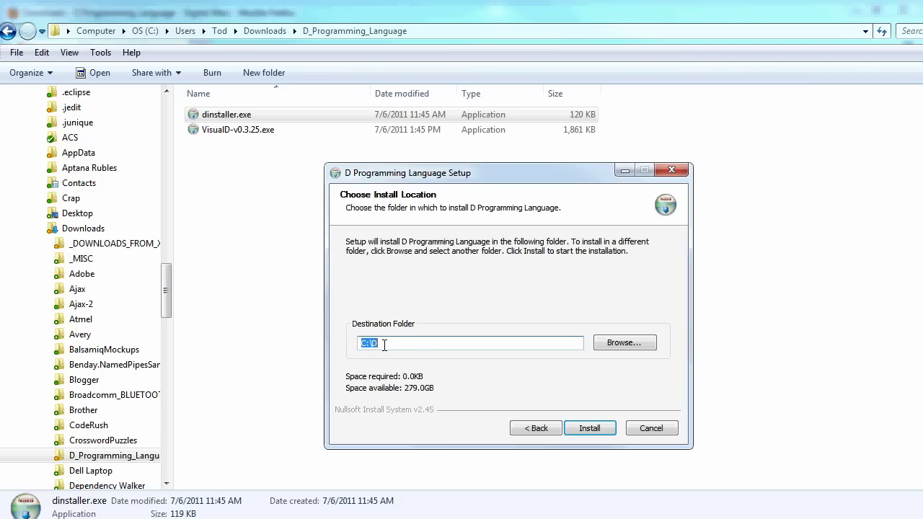
mouse_move(425, 346)
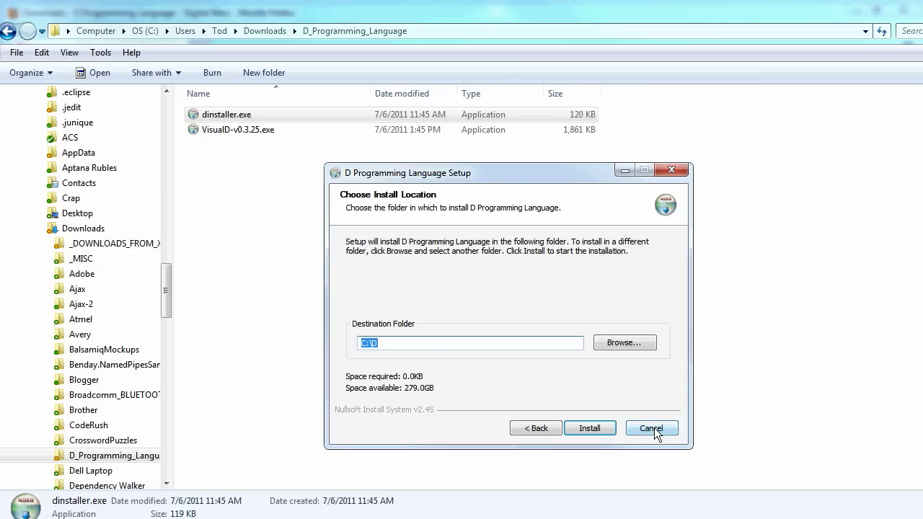
Cancel the setup at destination folder C:\D and confirm quitting
left_click(651, 427)
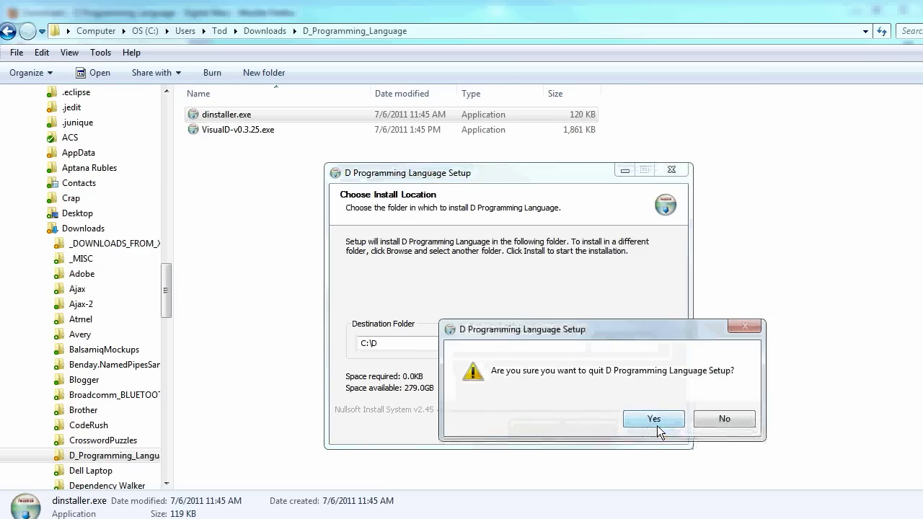
left_click(653, 418)
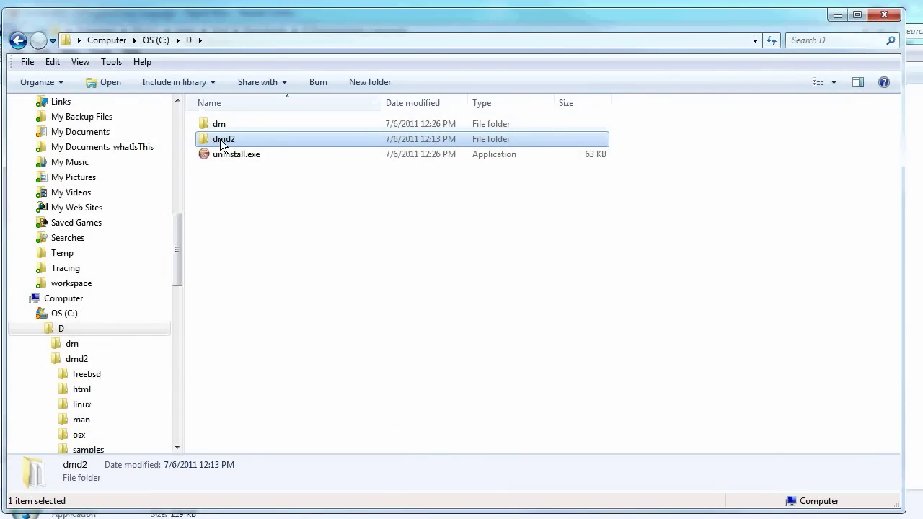
mouse_move(217, 138)
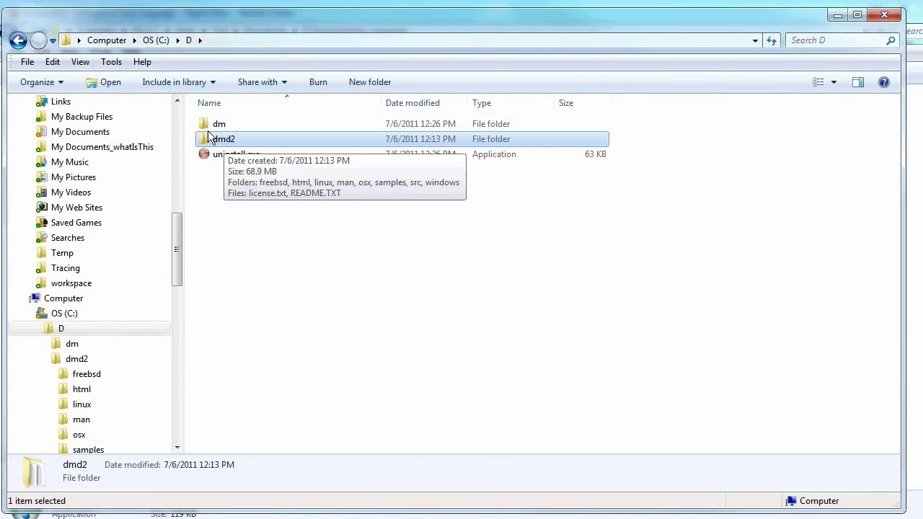
Look inside the dm folder in C:\D, then return to C:\D
left_click(219, 124)
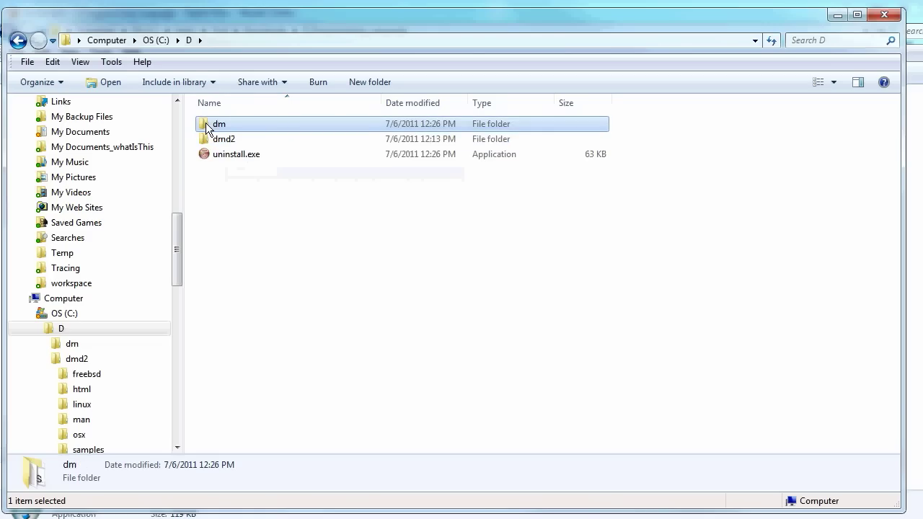
double_click(219, 124)
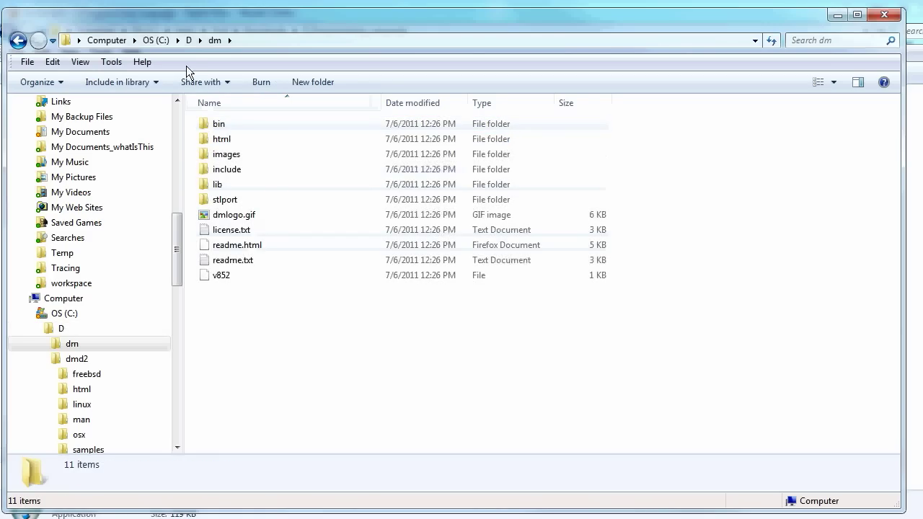
left_click(189, 41)
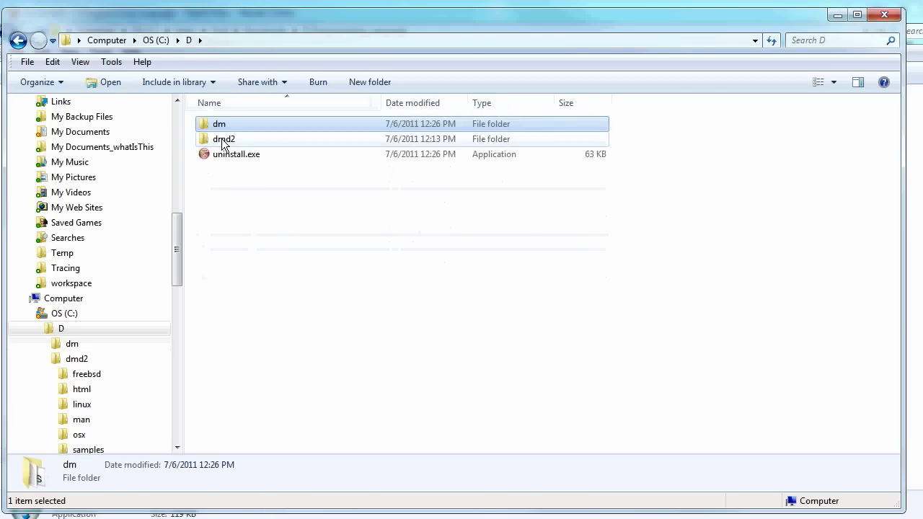
Navigate into dmd2\windows\bin so dmd.exe is listed
double_click(225, 139)
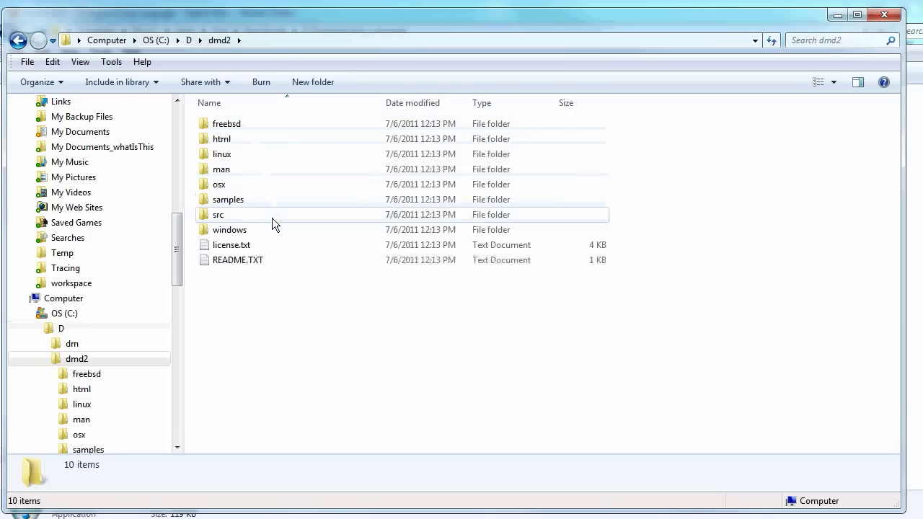
mouse_move(234, 233)
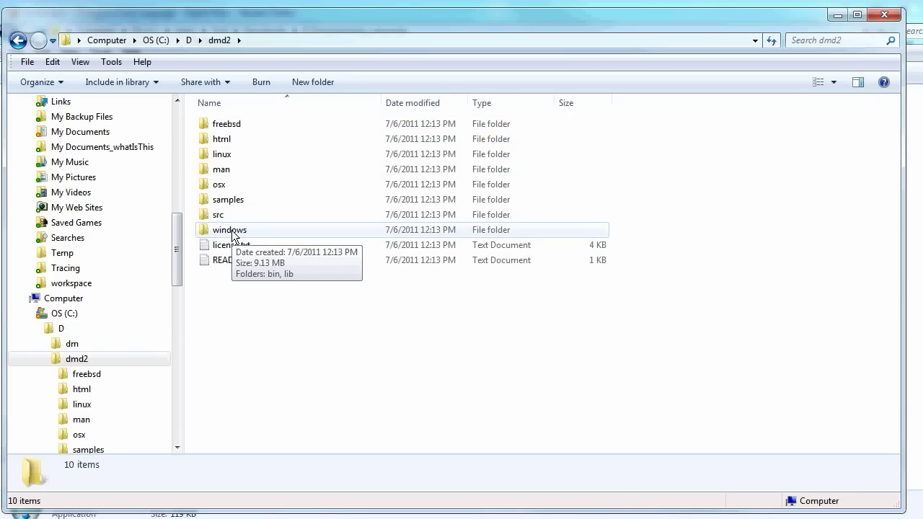
double_click(229, 229)
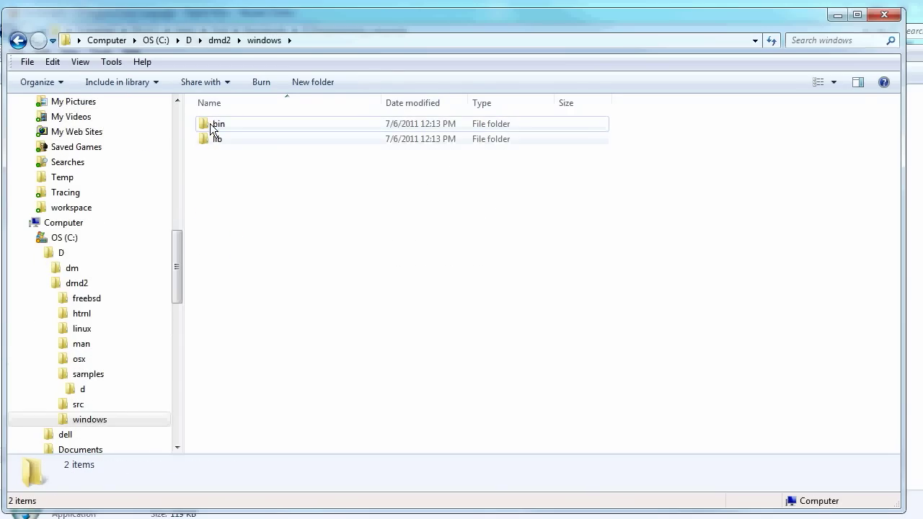
double_click(217, 123)
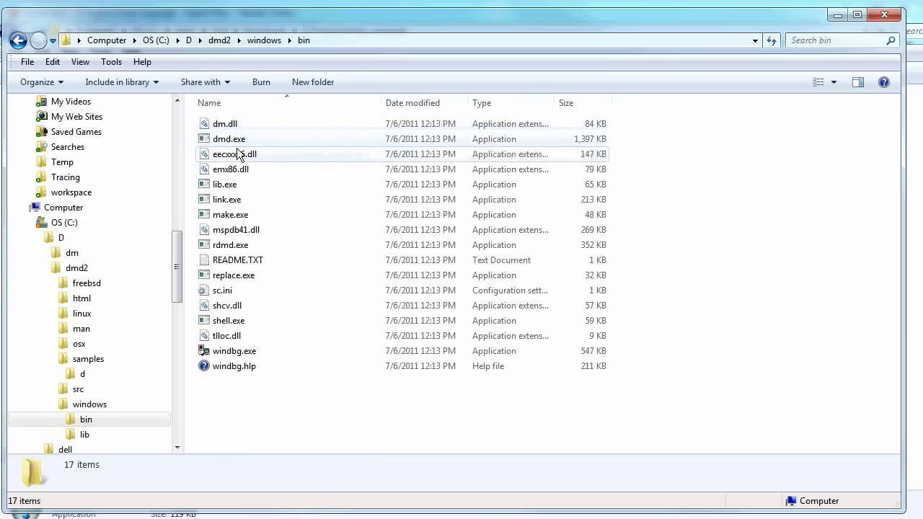
mouse_move(229, 138)
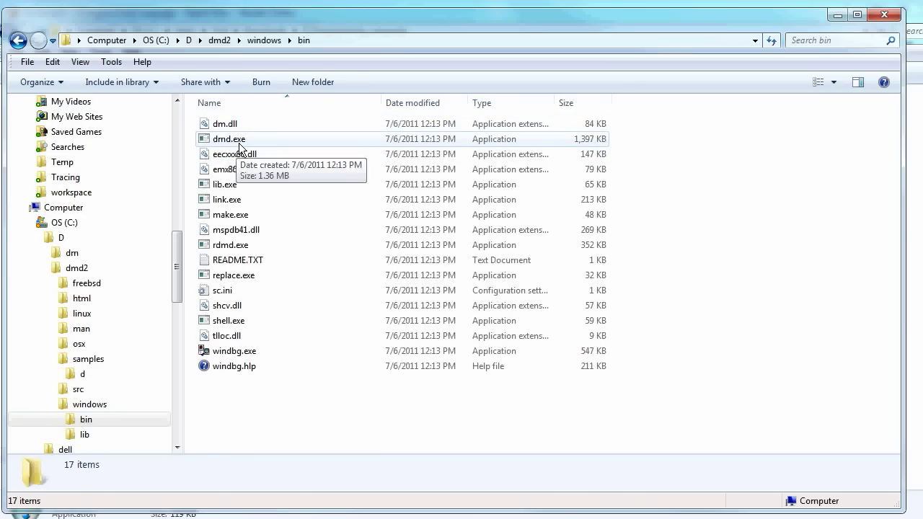
mouse_move(286, 208)
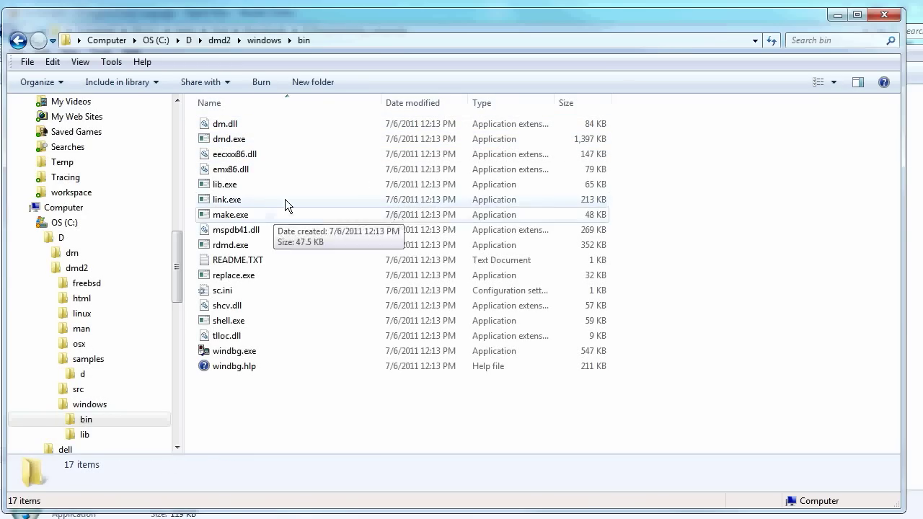
mouse_move(344, 28)
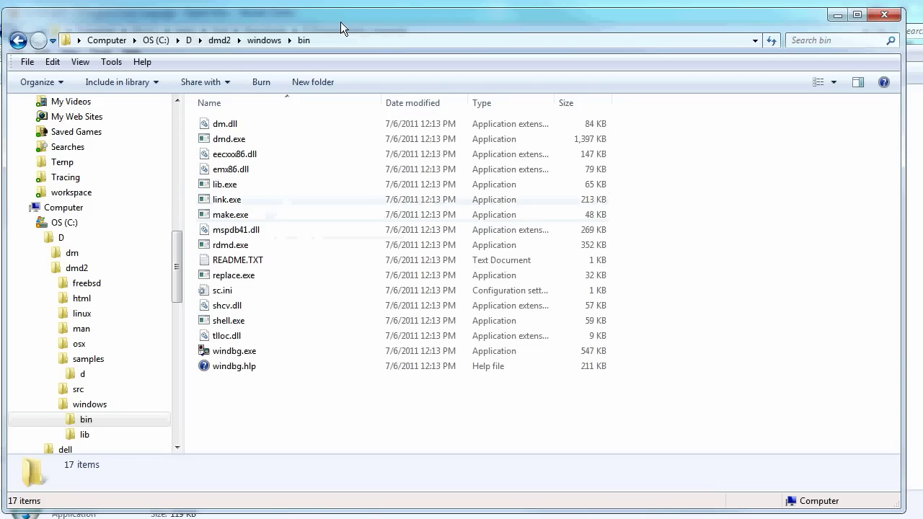